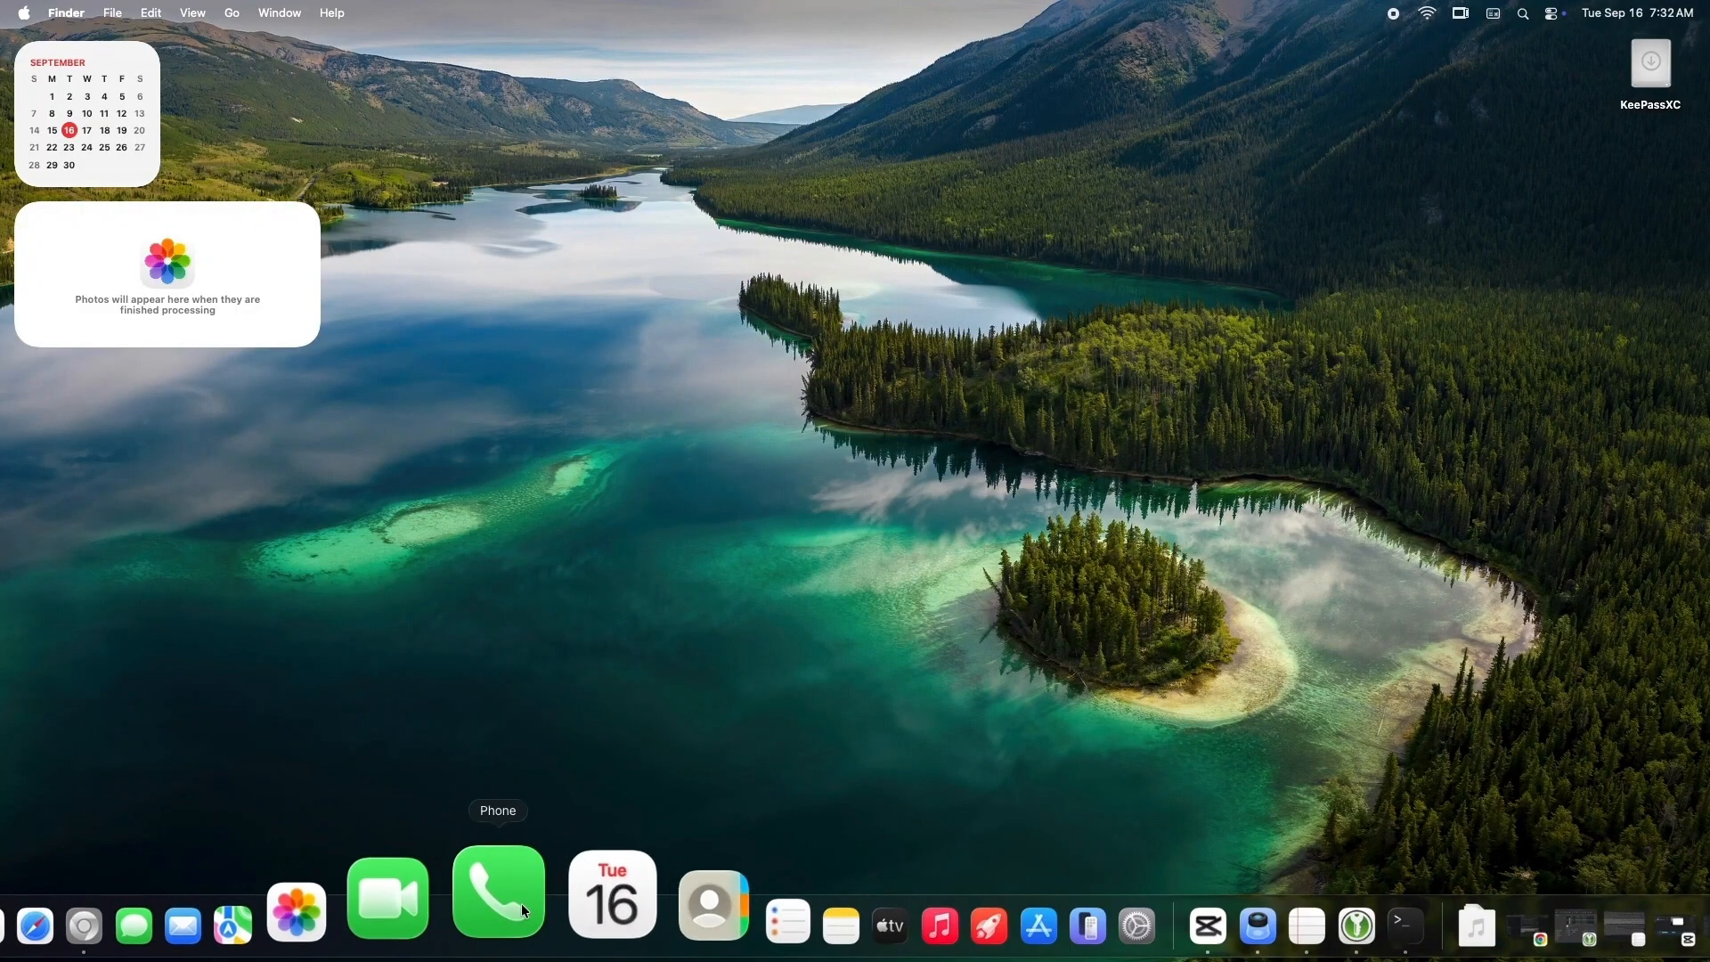
Open the swcdn.apple.com installer link from the video description in a new tab
right_click(811, 382)
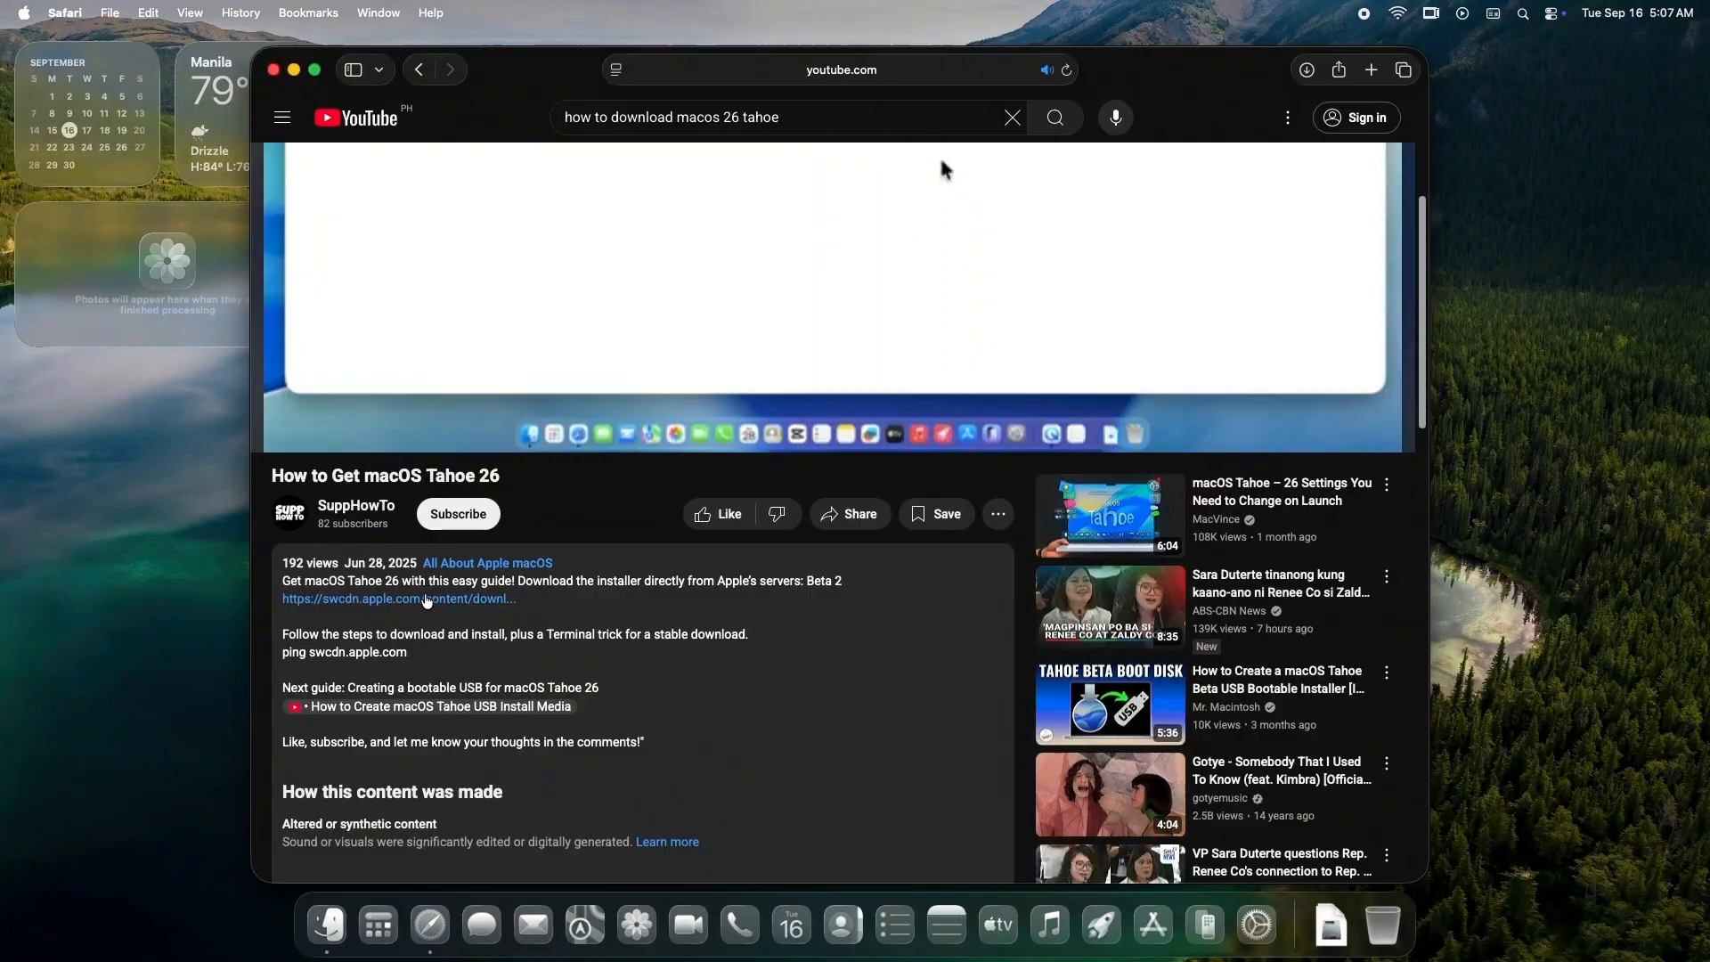
left_click(1369, 69)
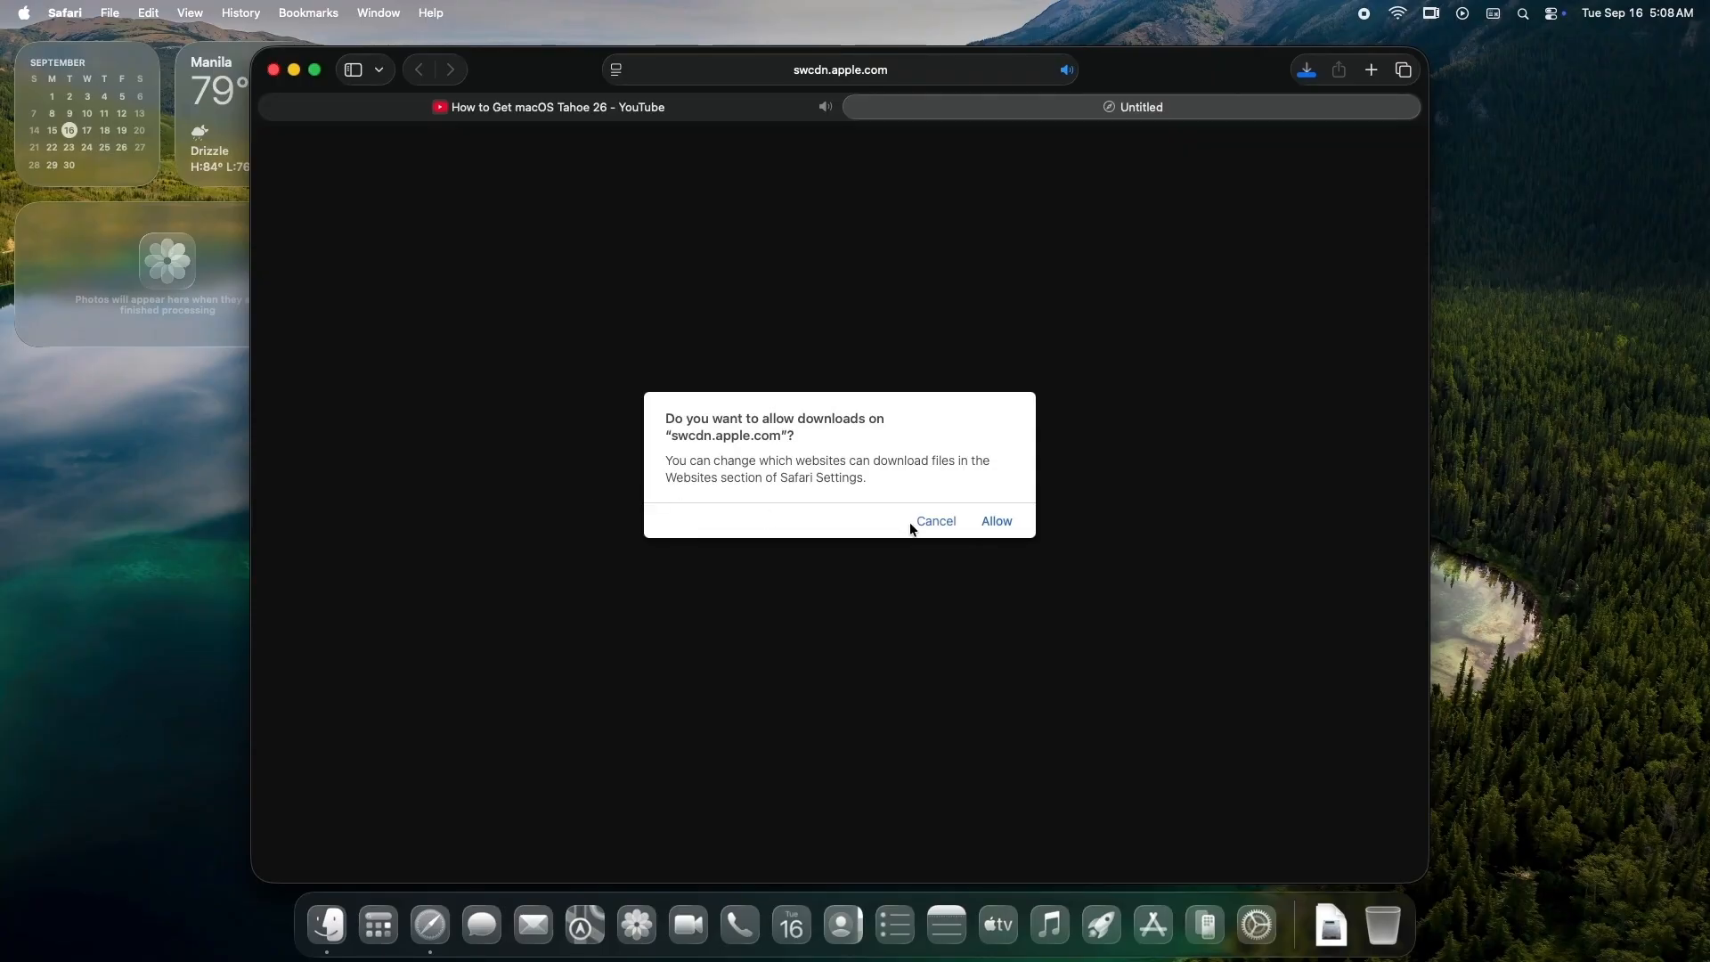
Allow downloads from swcdn.apple.com so InstallAssistant.pkg begins downloading
left_click(994, 521)
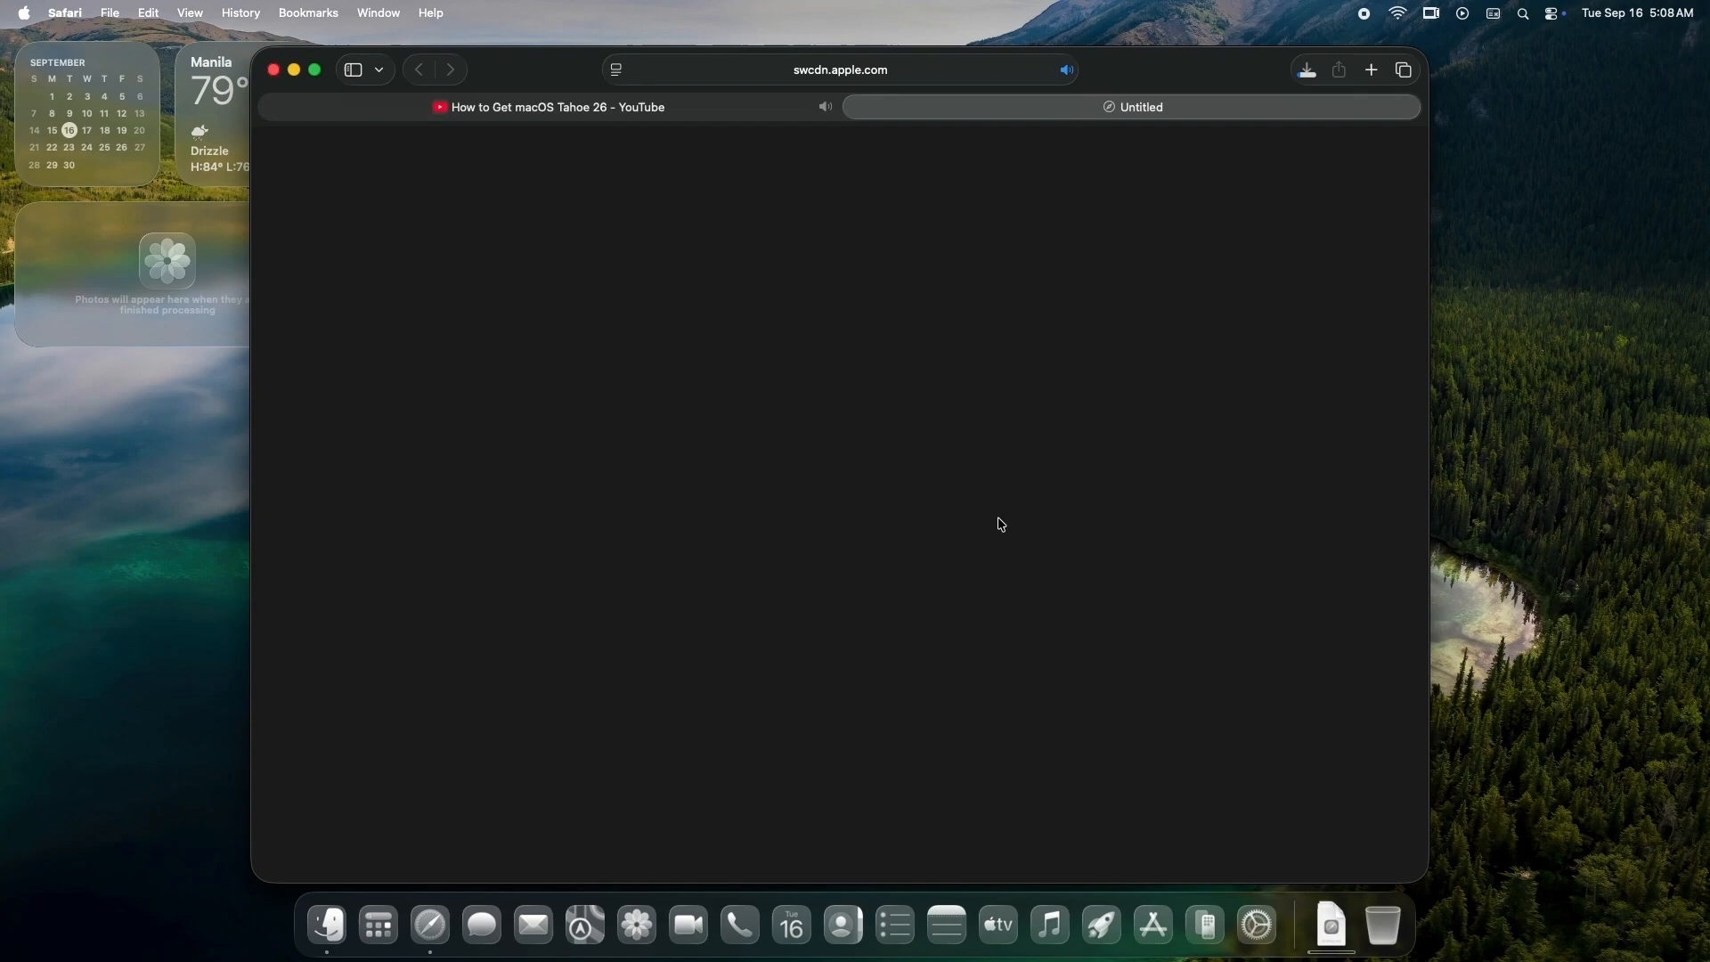
left_click(1305, 69)
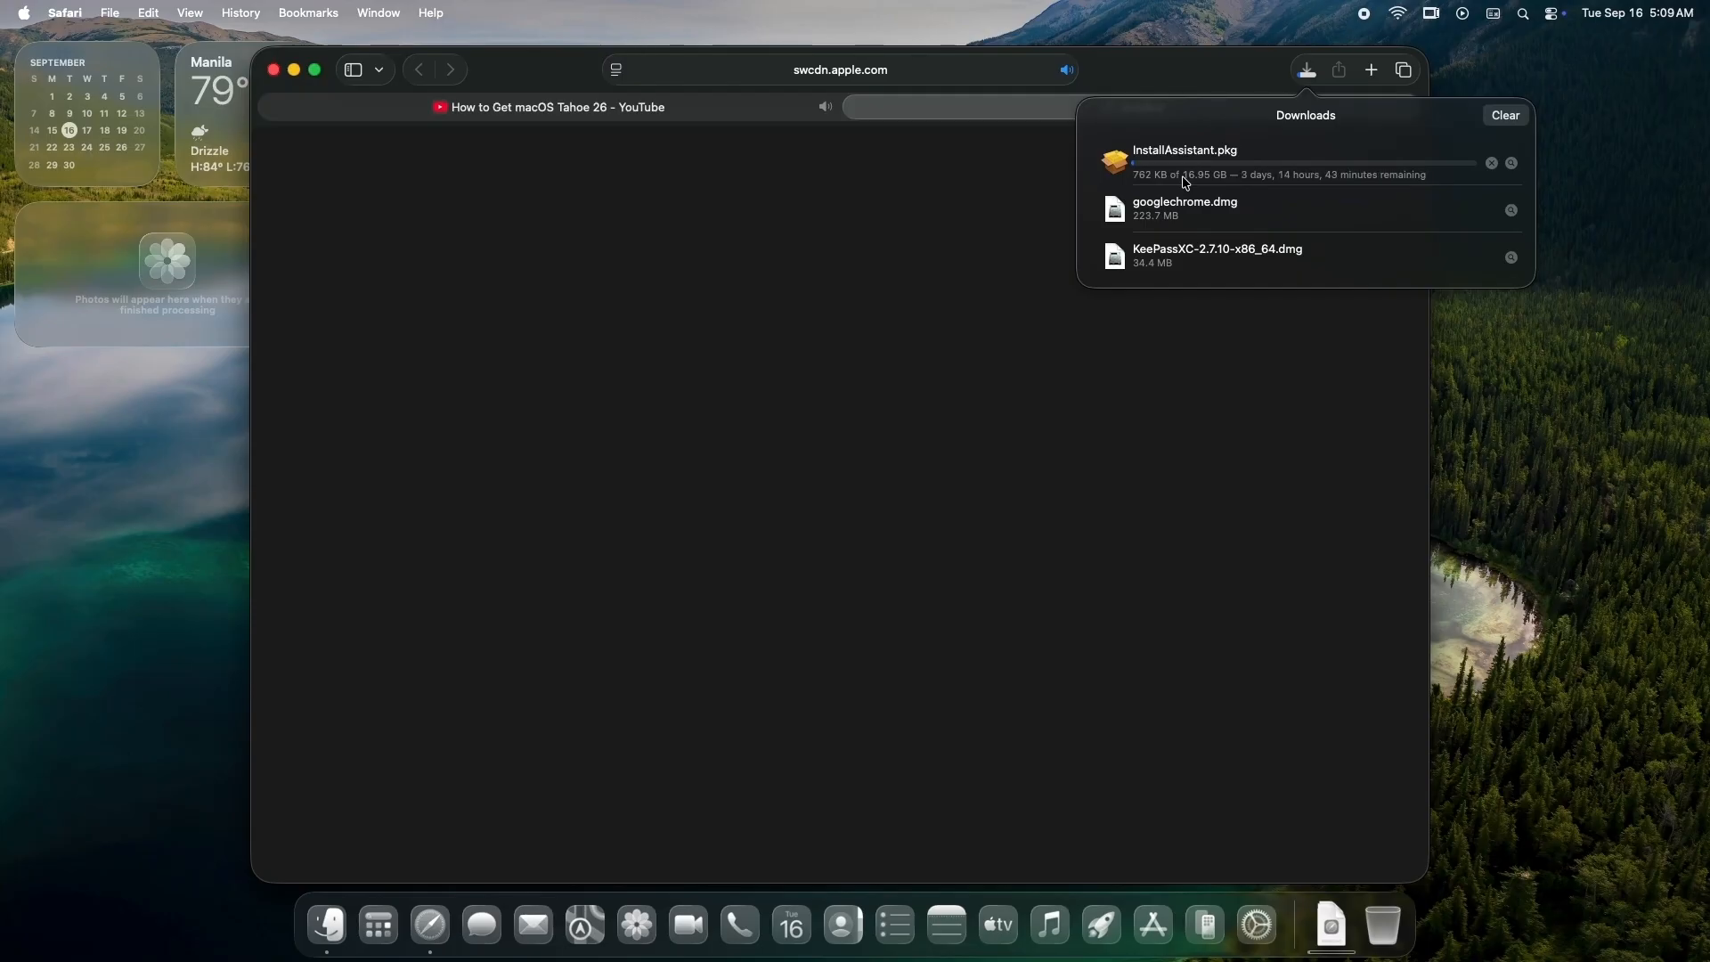
Launch Terminal via Spotlight search
key("cmd+space")
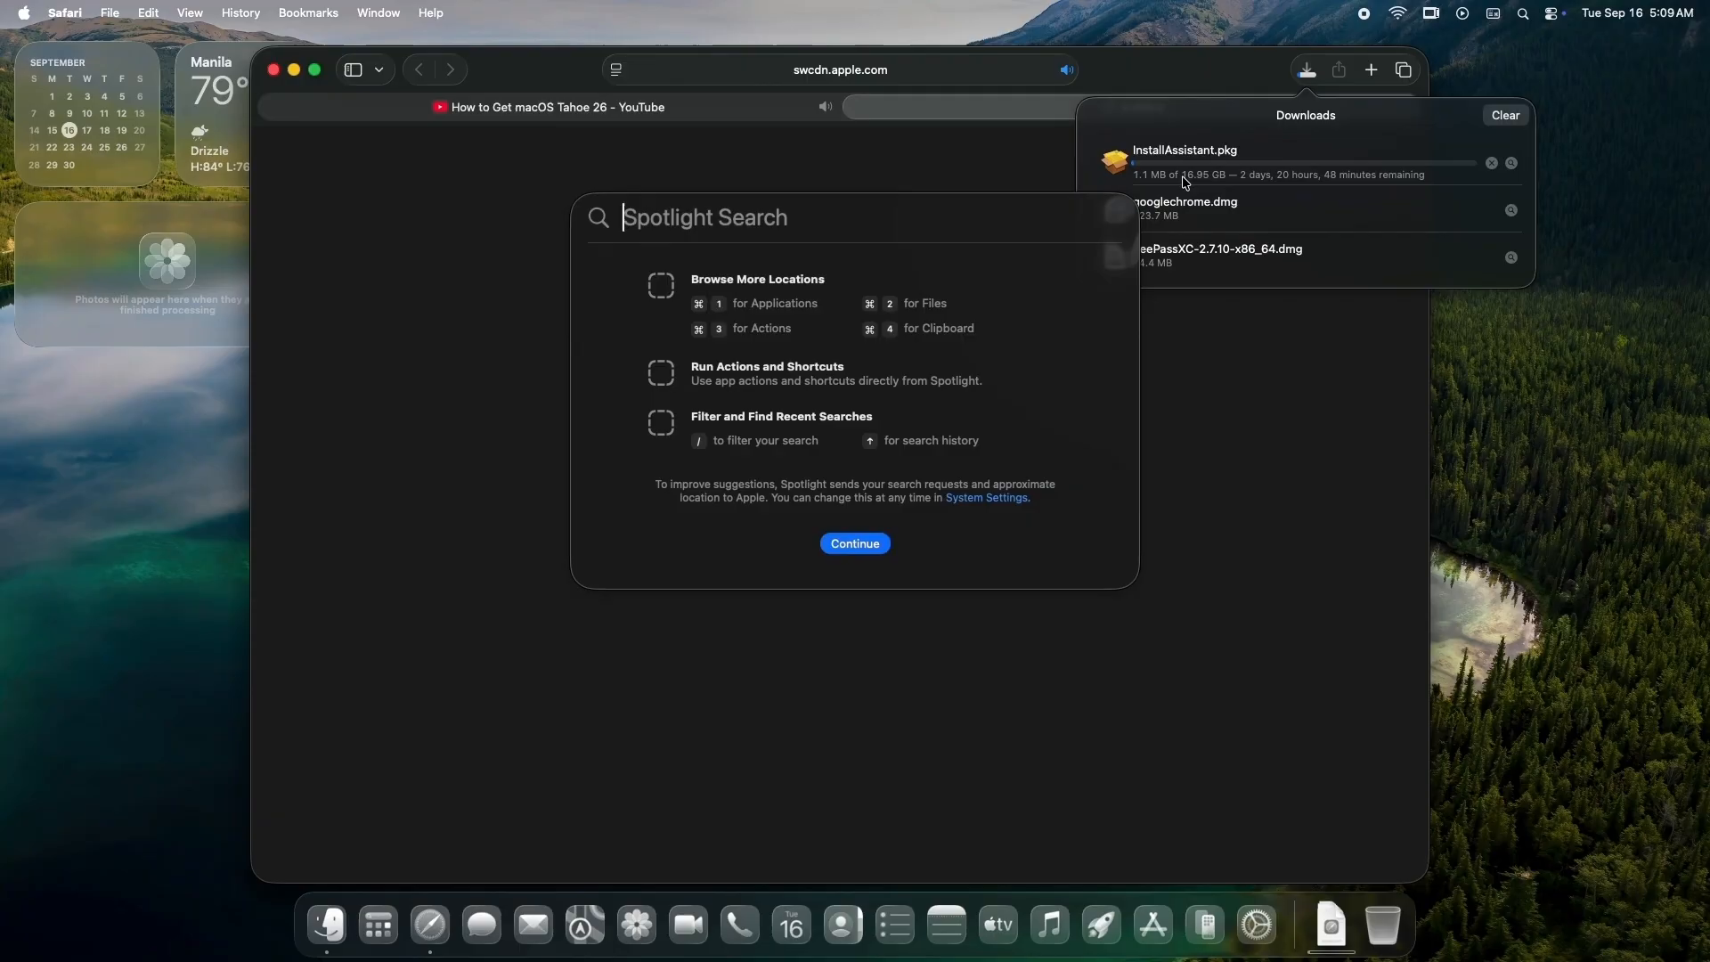
type("terminal")
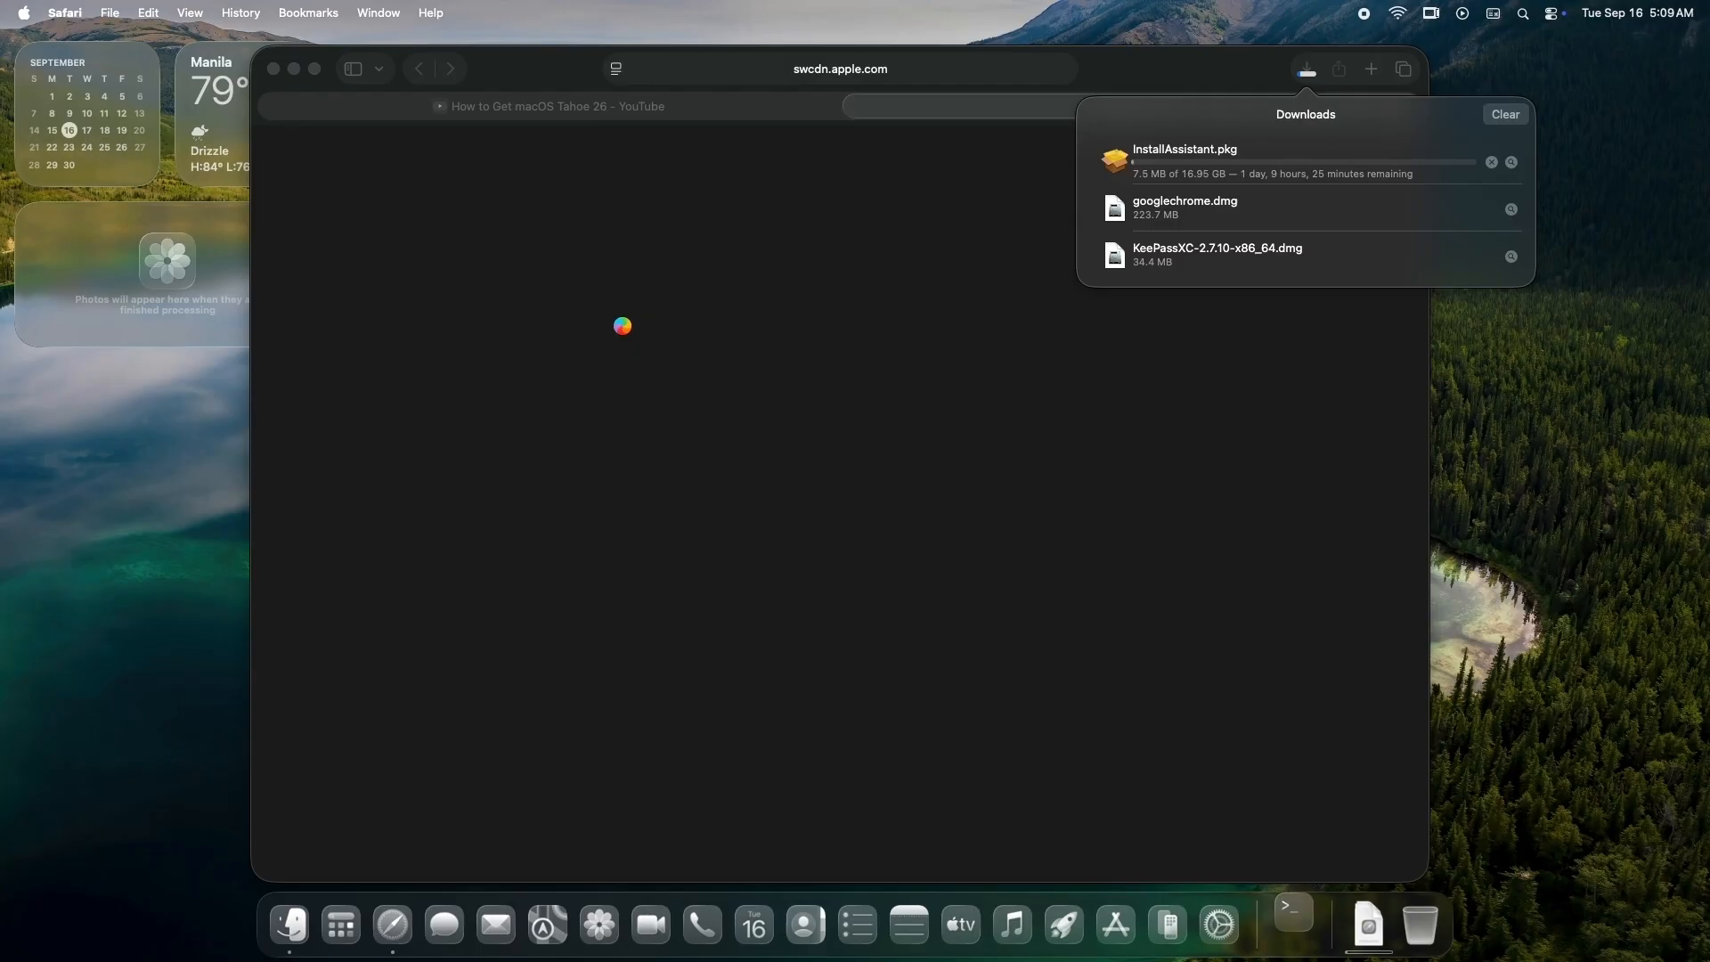
Run a continuous ping to swcdn.apple.com in the Terminal window
left_click(1291, 925)
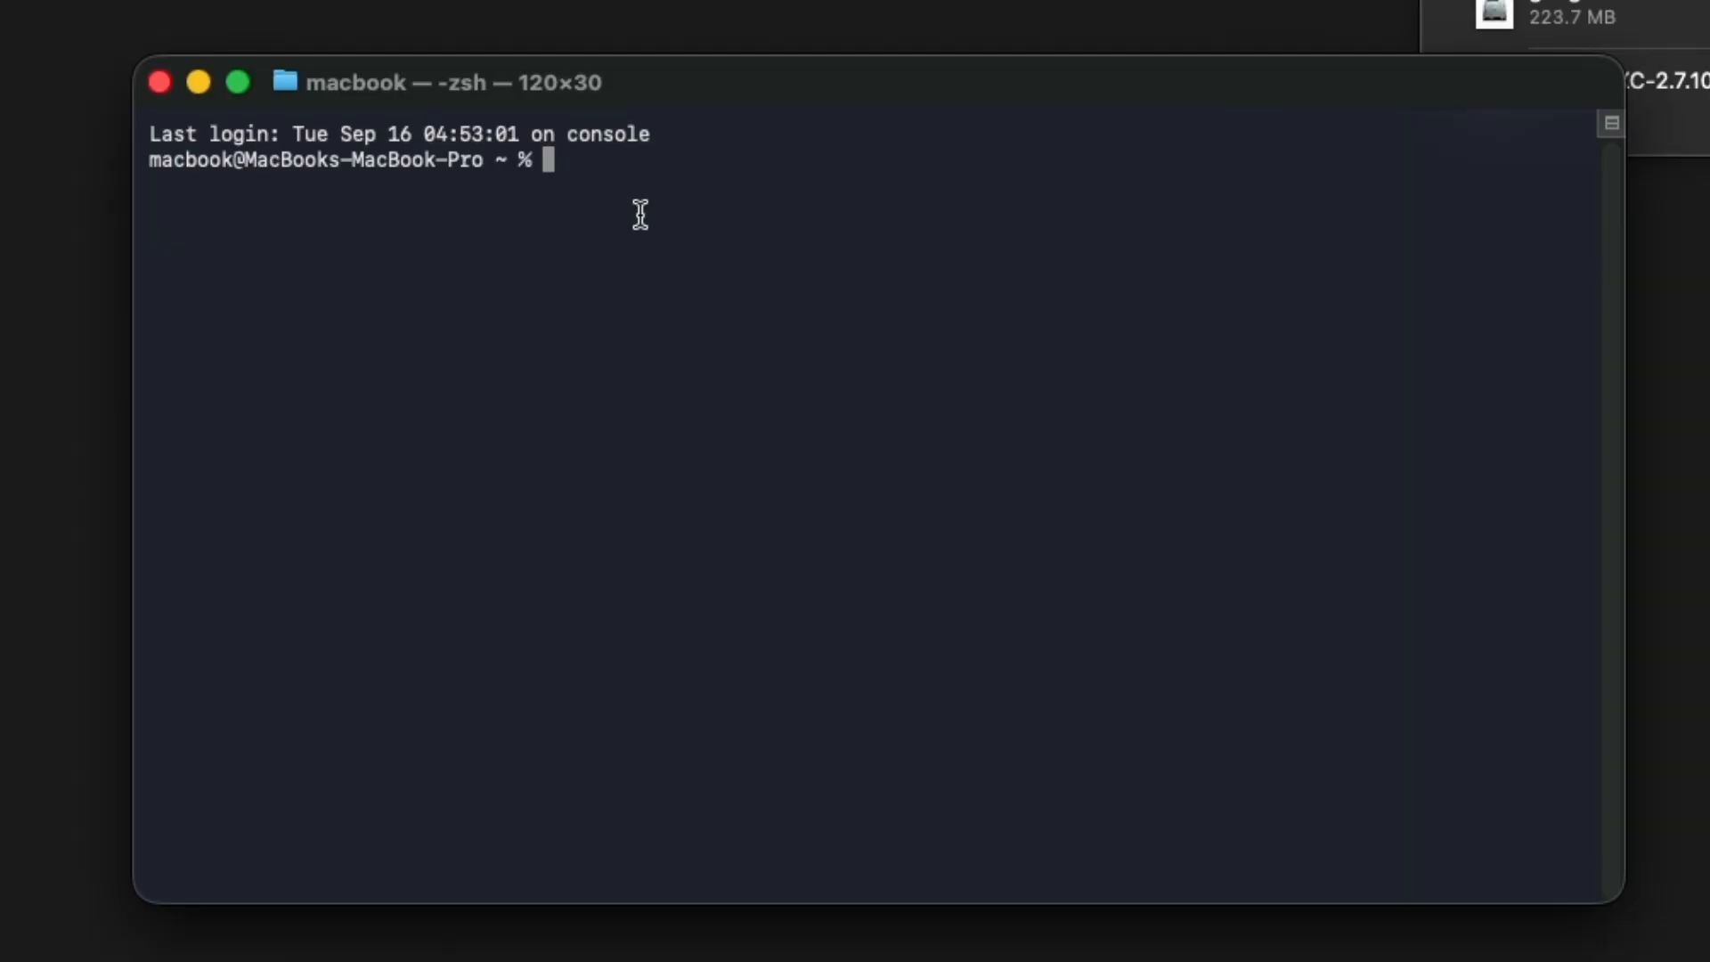
type("p")
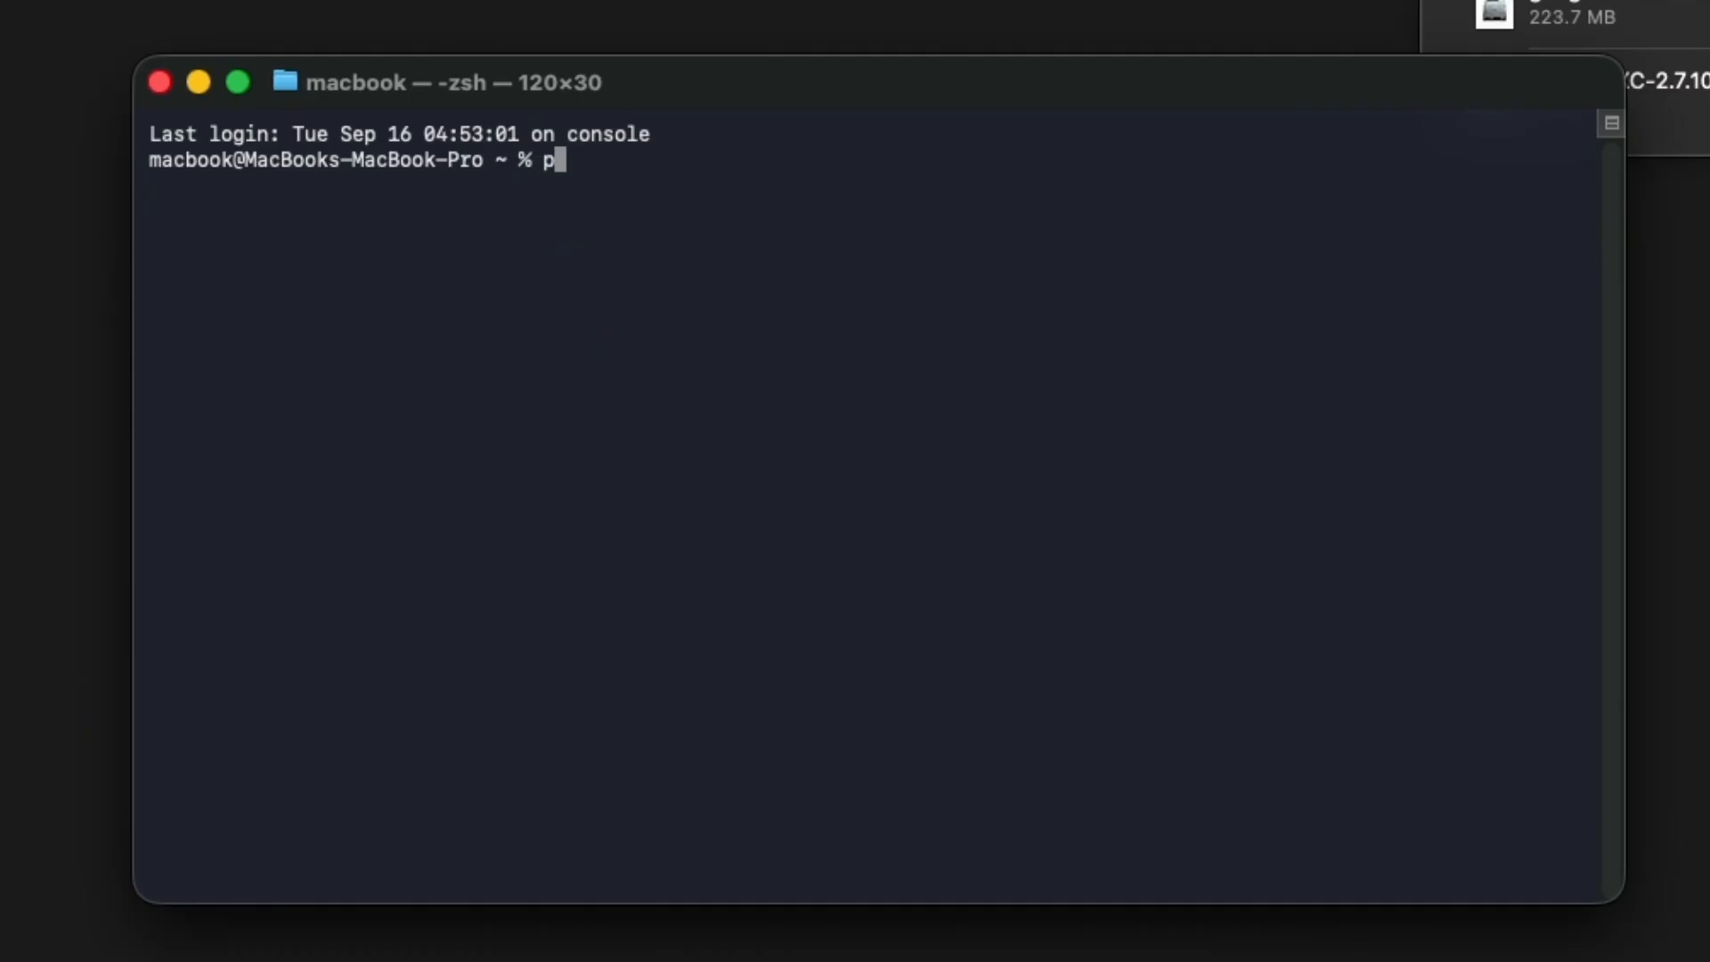
type("ing sw")
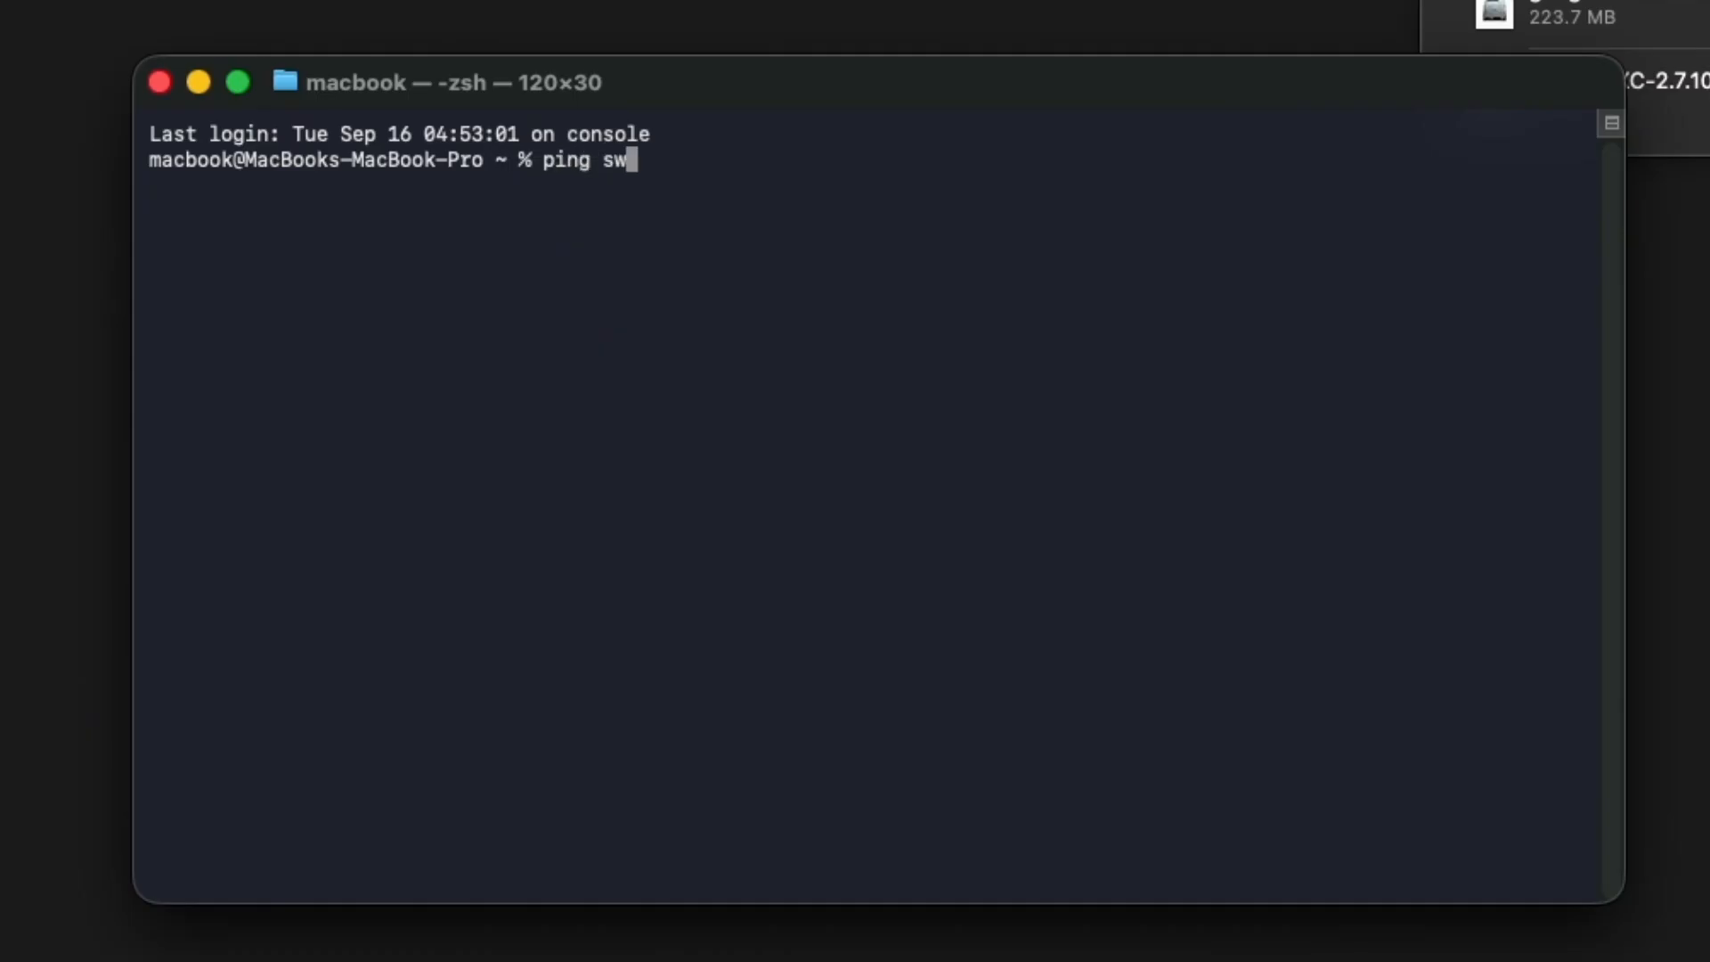
type("cdn.appl")
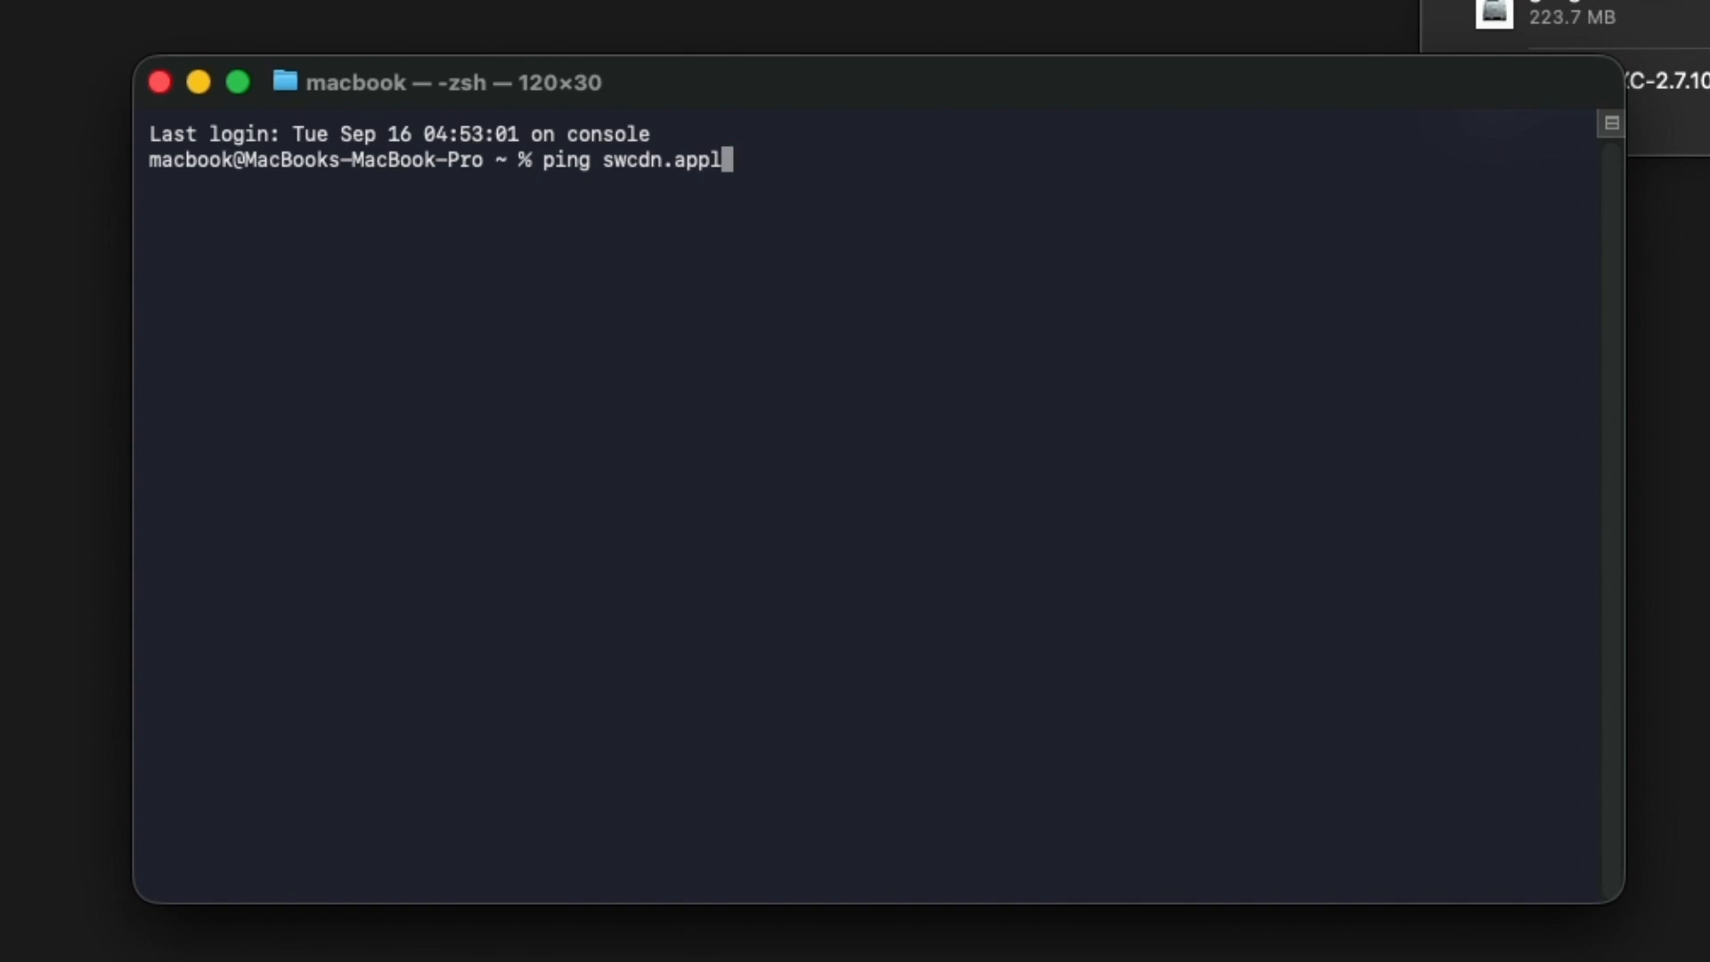
type("e.com")
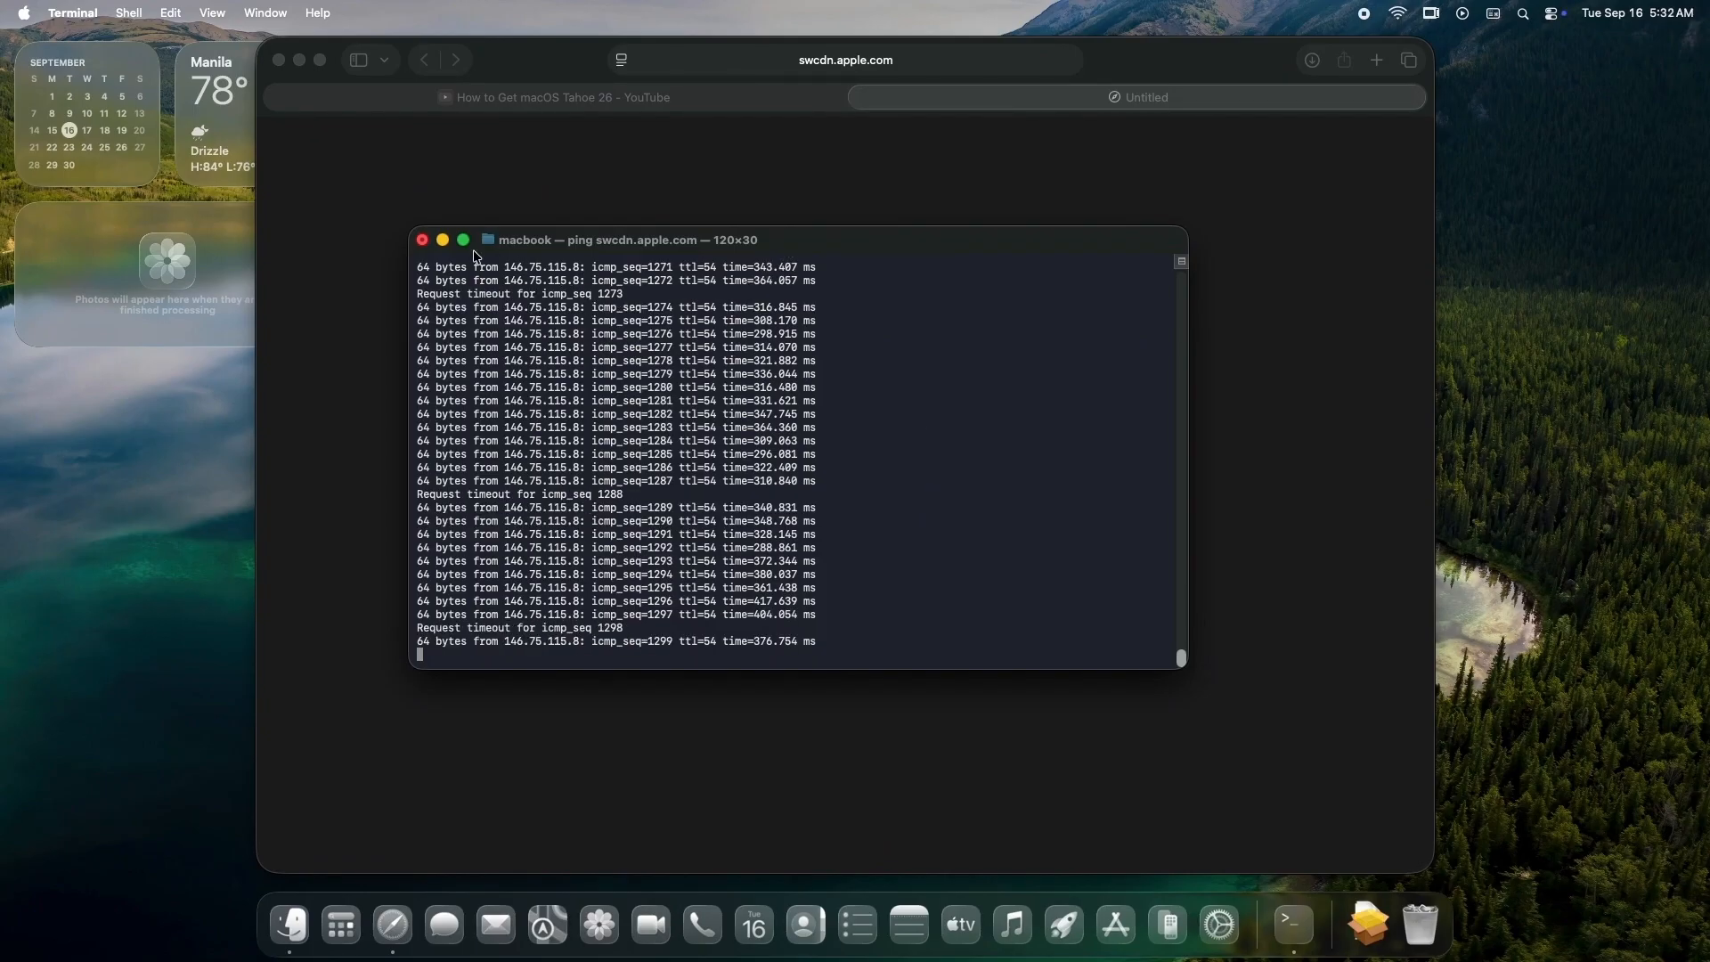
Terminate the running ping, close its window and clear the Safari window away
left_click(424, 240)
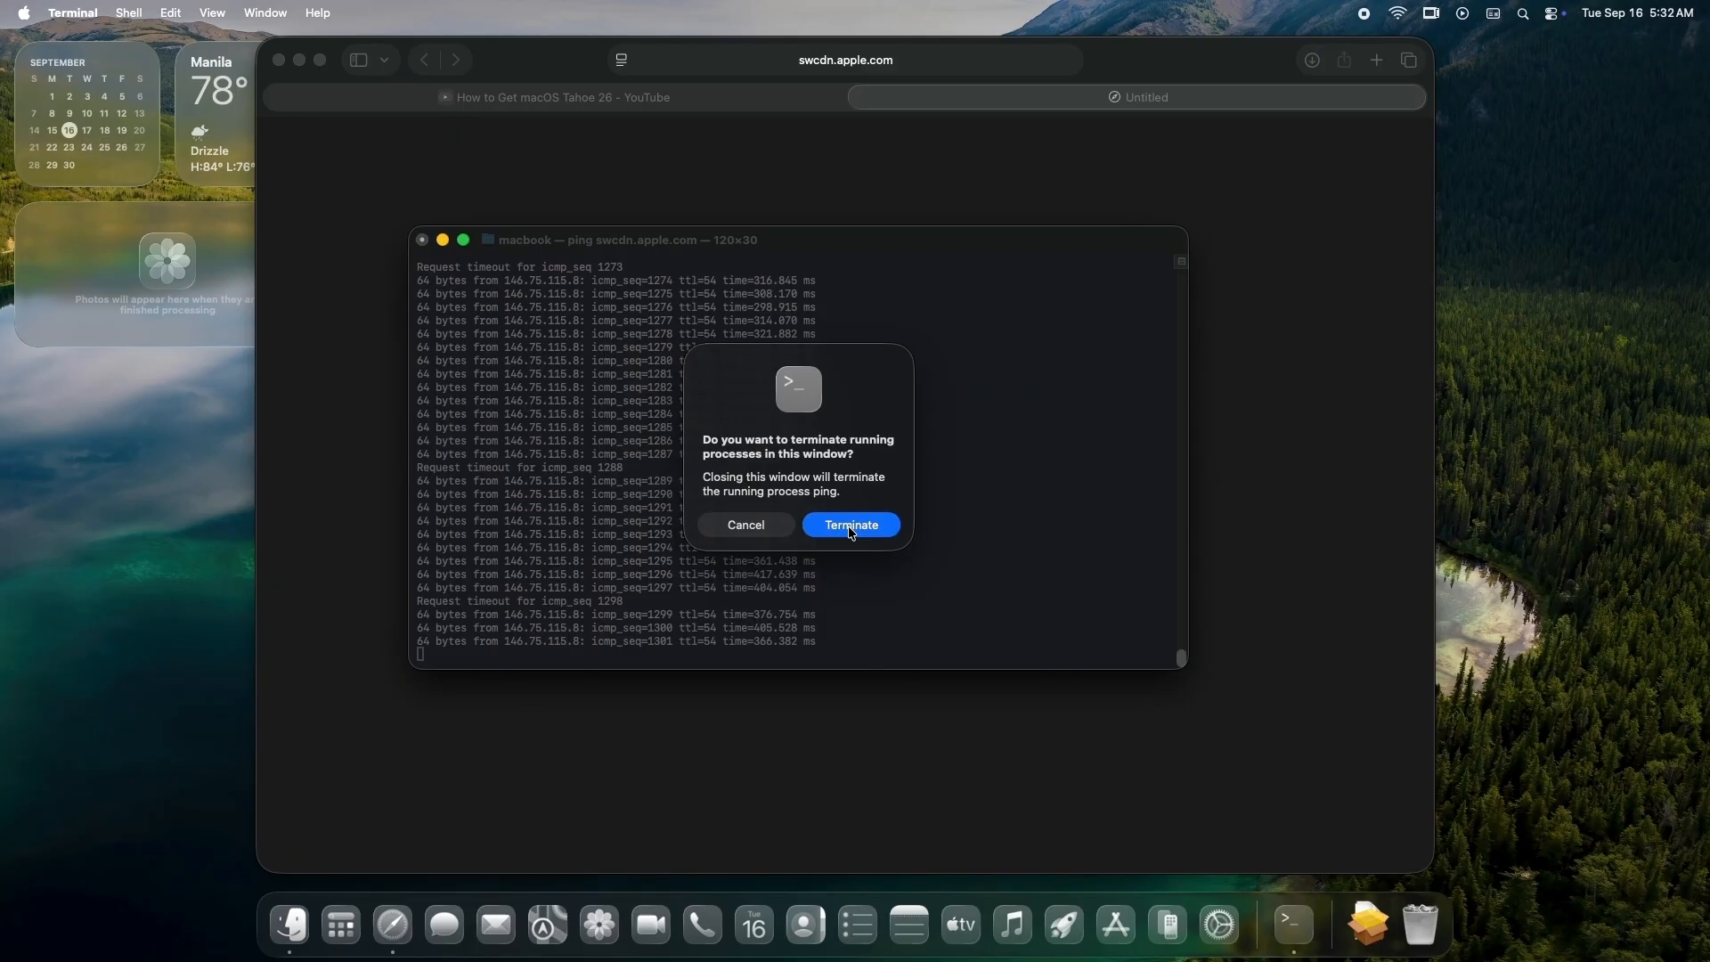
left_click(852, 524)
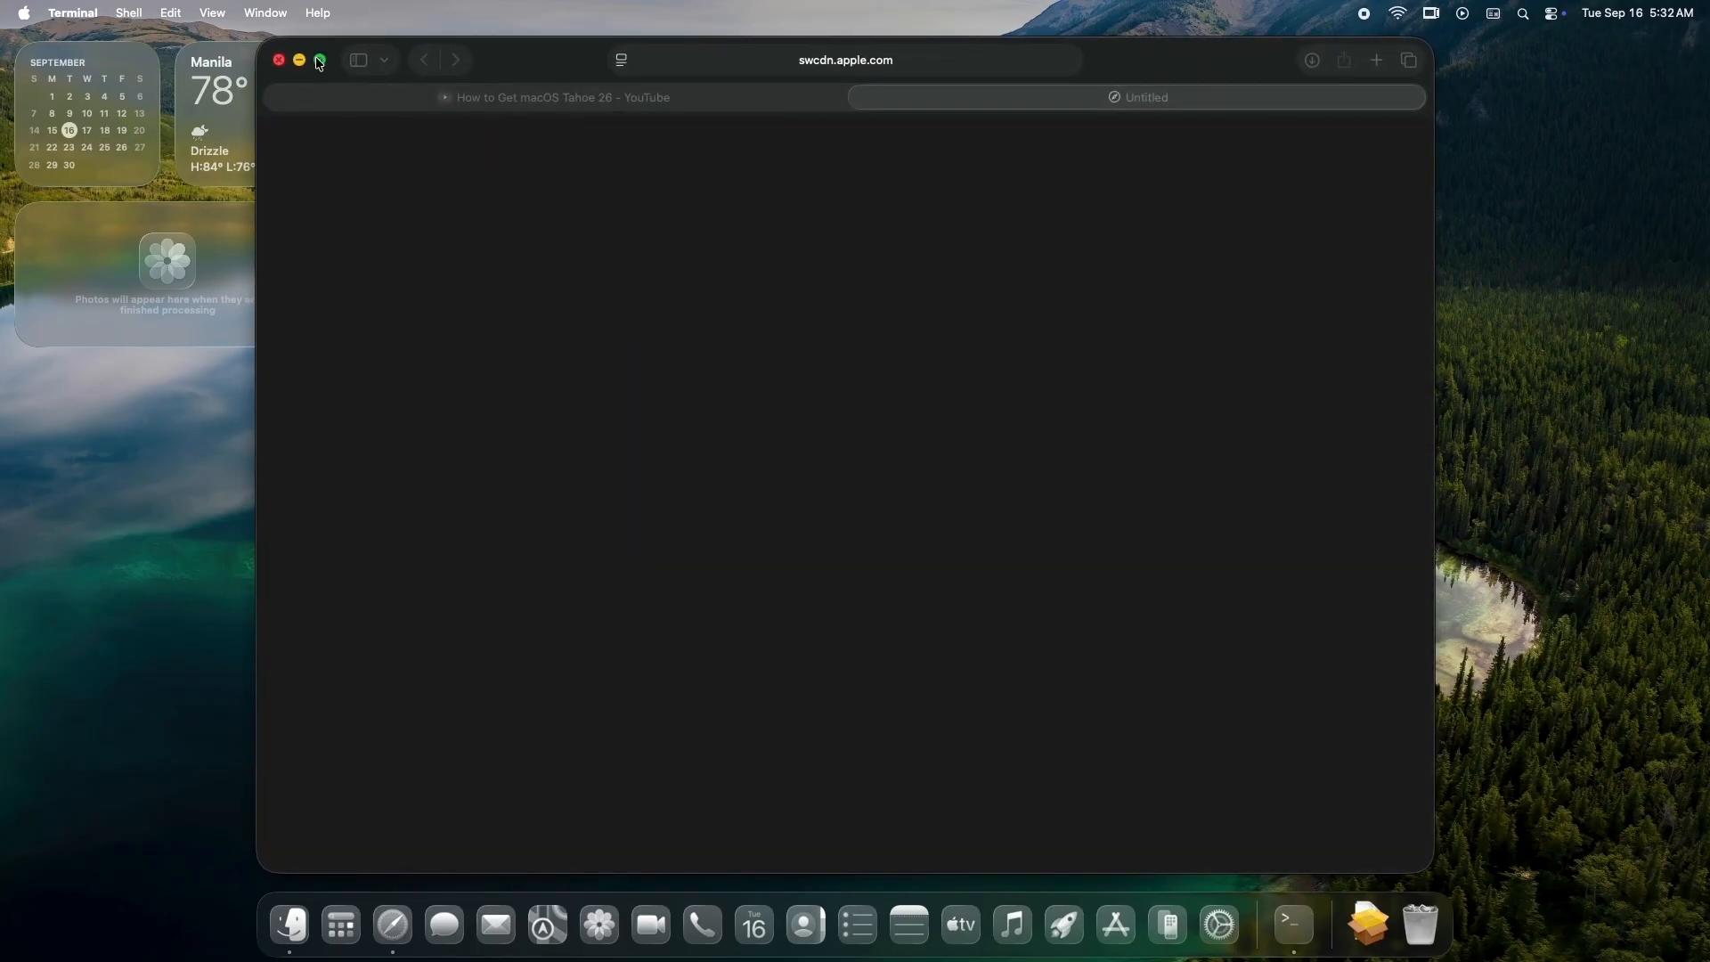
left_click(299, 60)
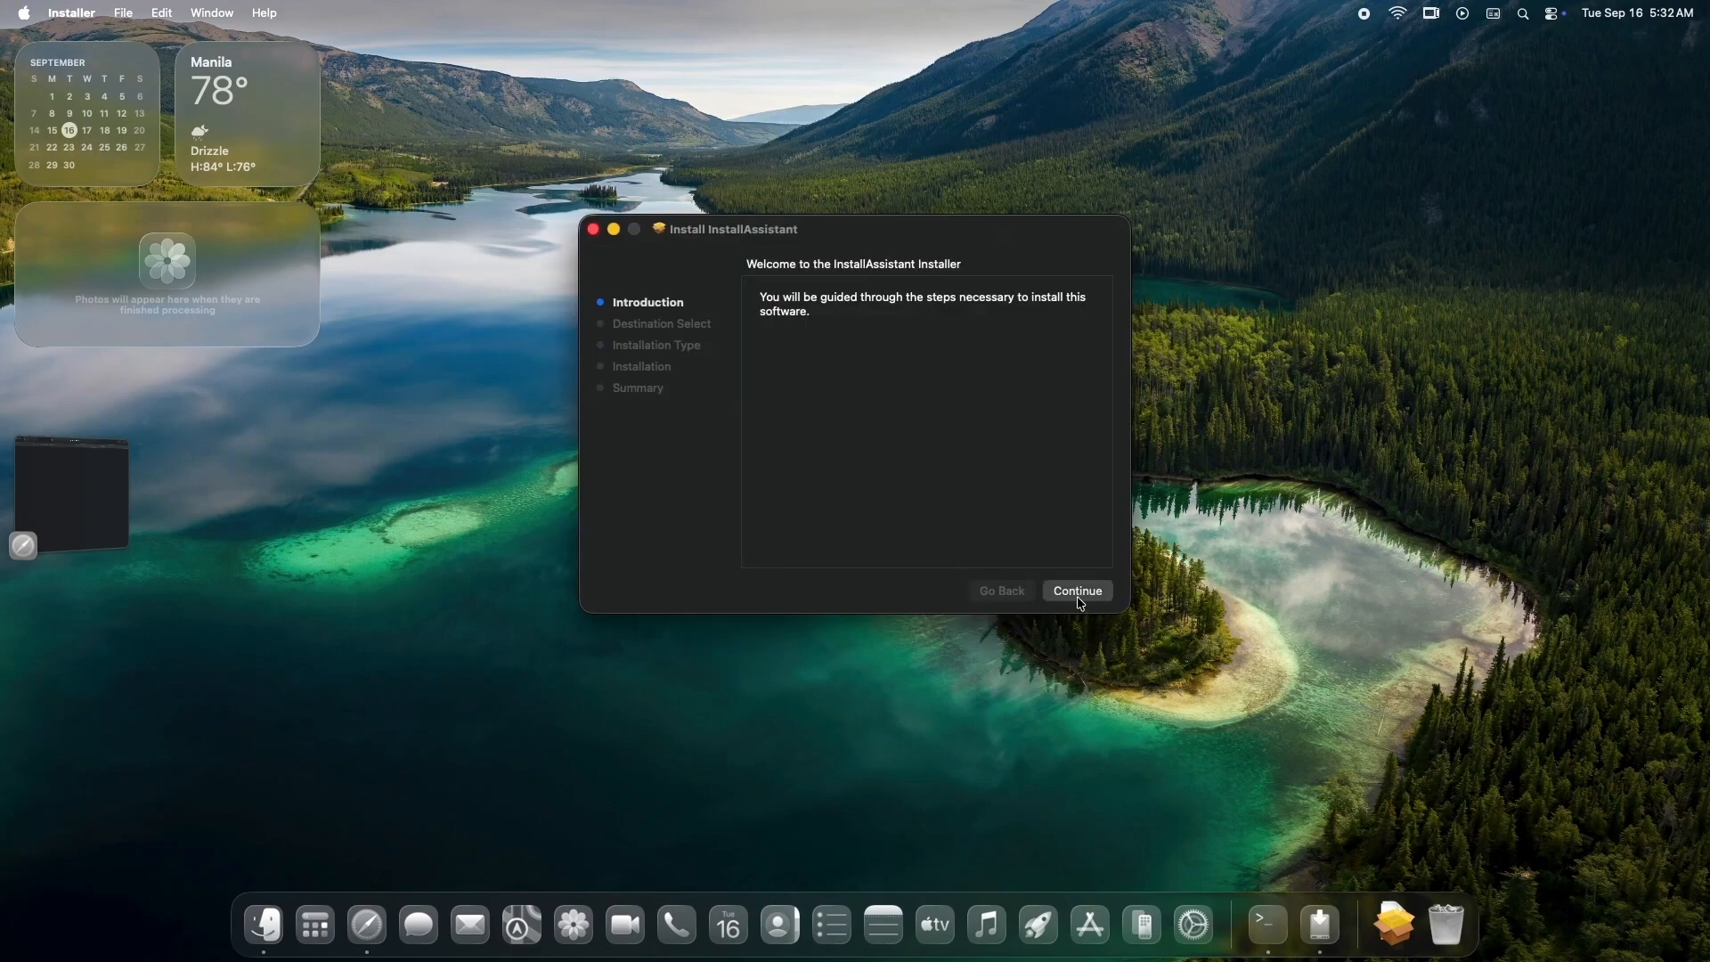
Install the InstallAssistant package, authorizing with the account password
left_click(1080, 590)
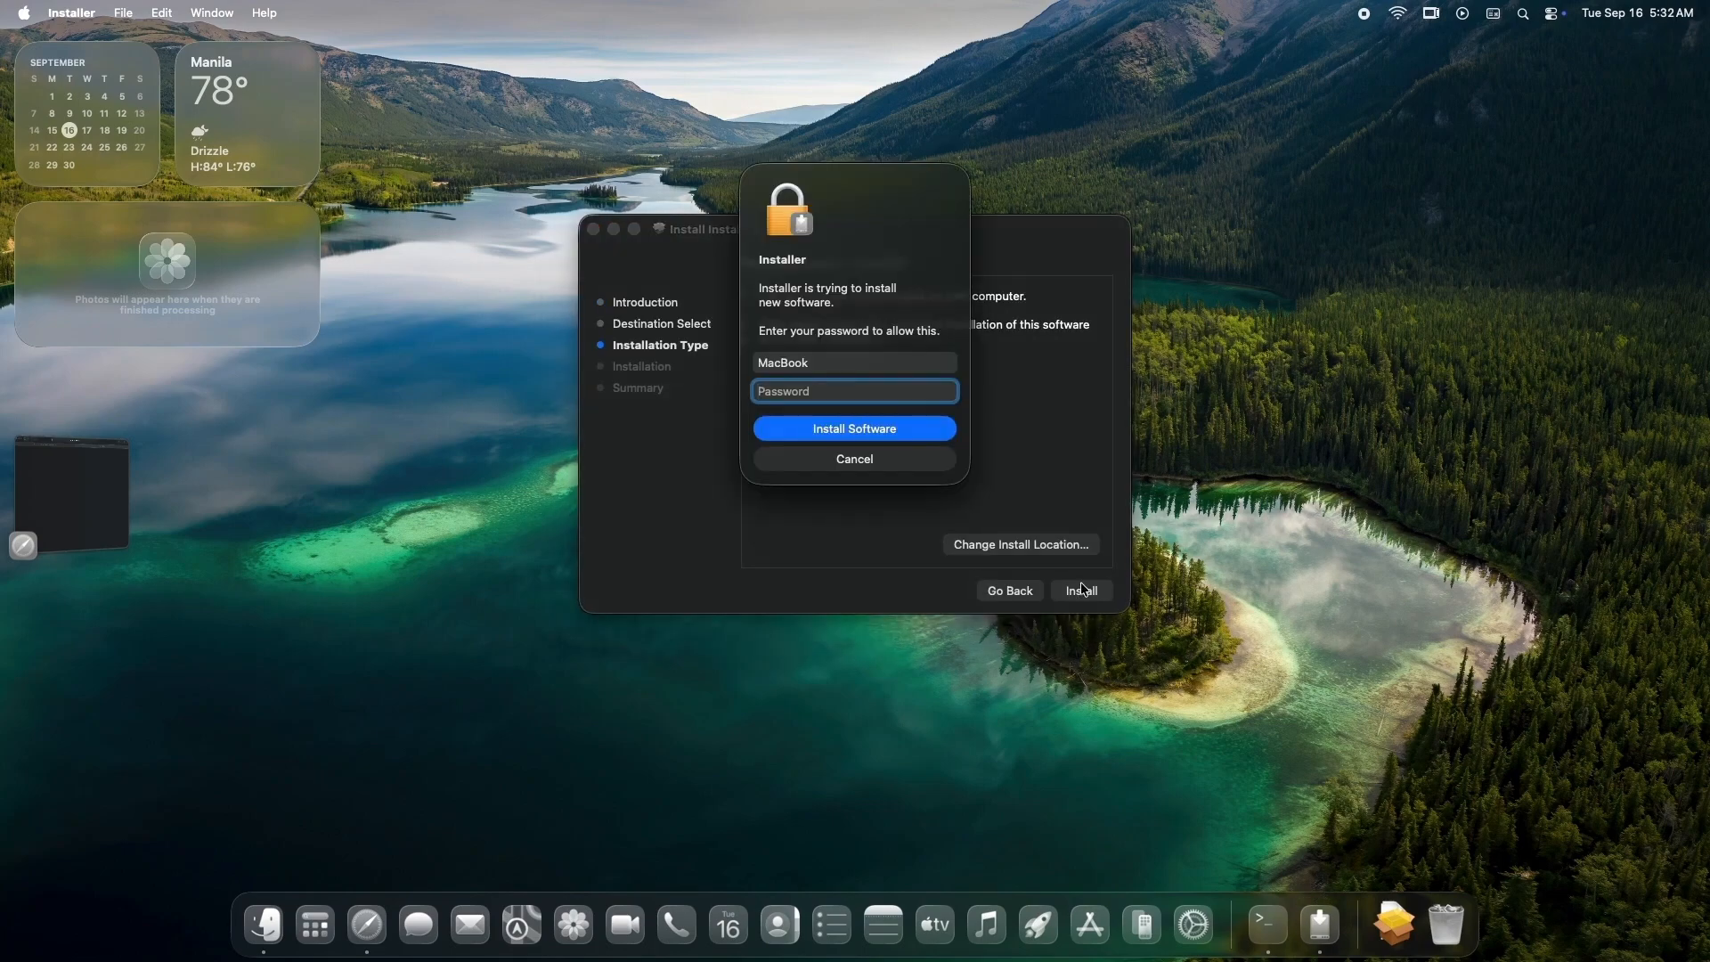
left_click(853, 427)
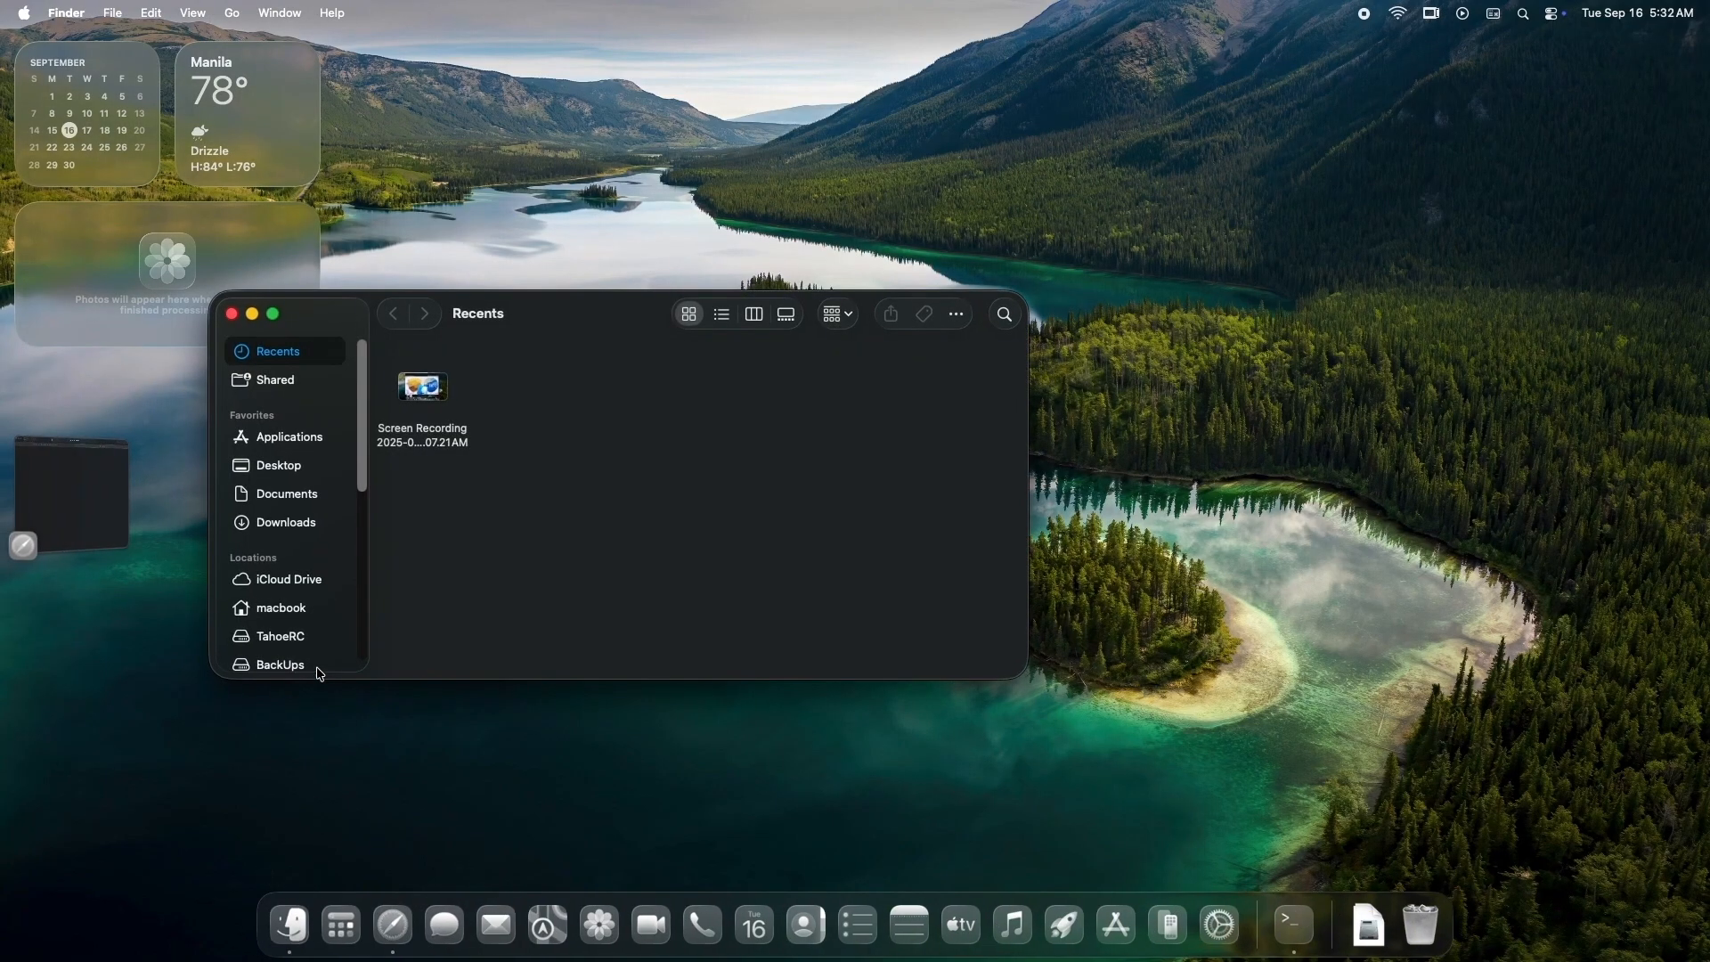
Show the Applications folder and scroll to the Install macOS Tahoe app
left_click(289, 436)
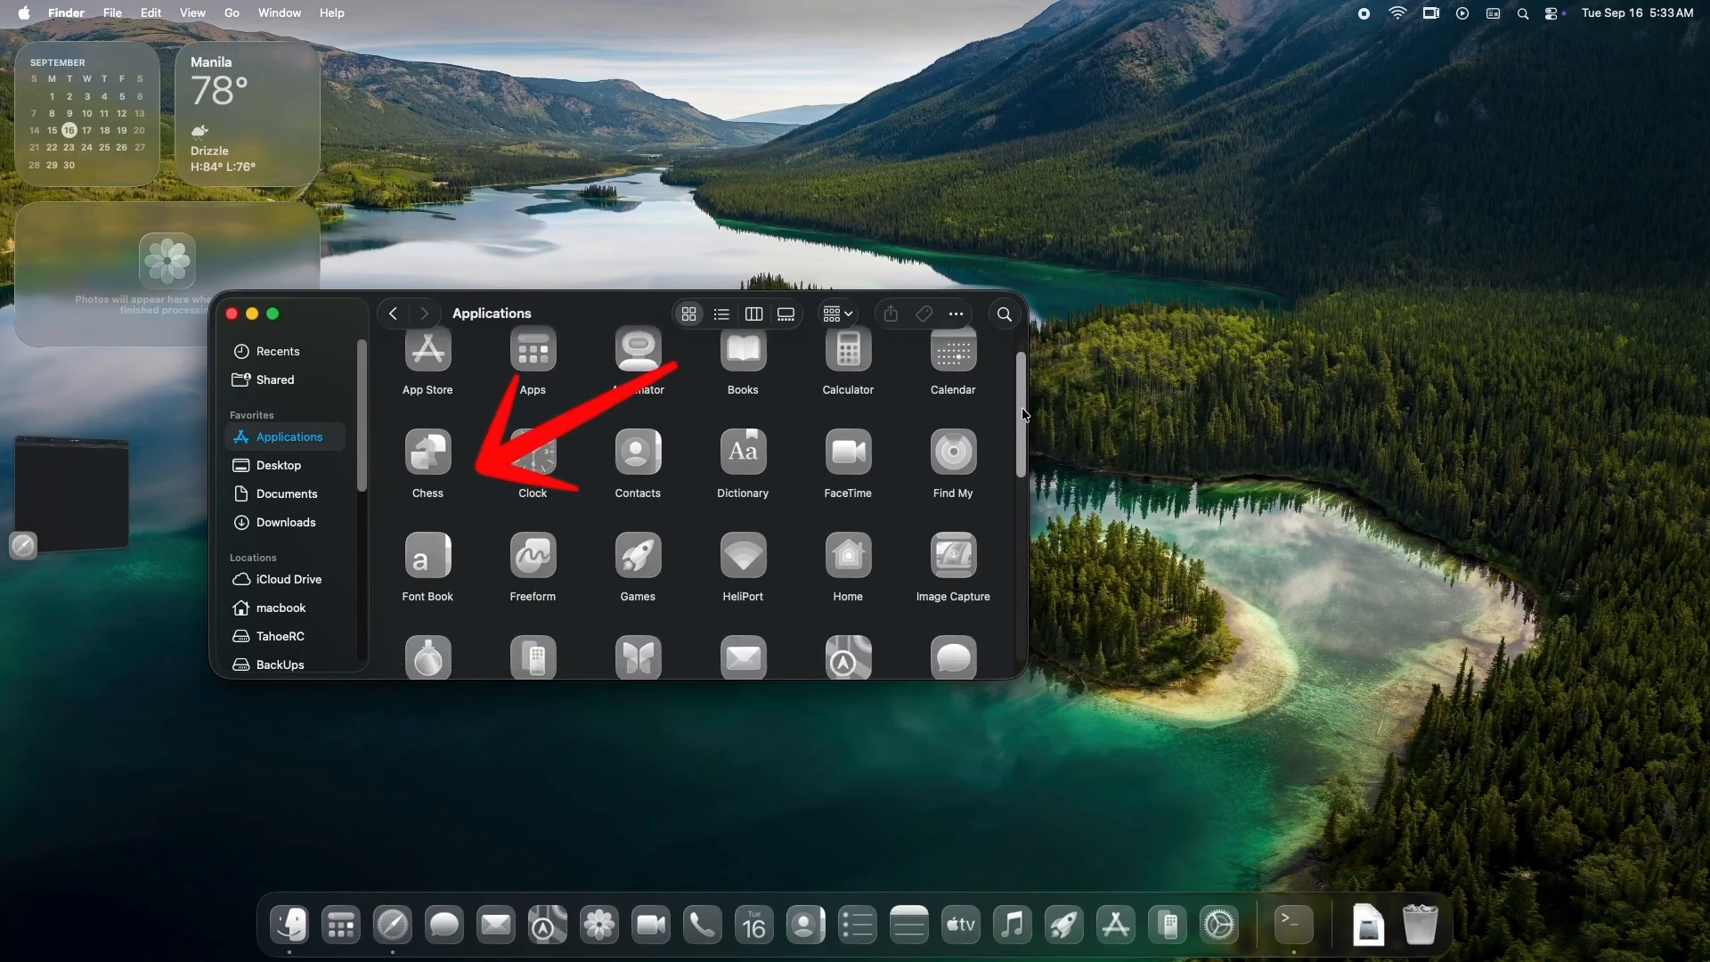
scroll("down", 3)
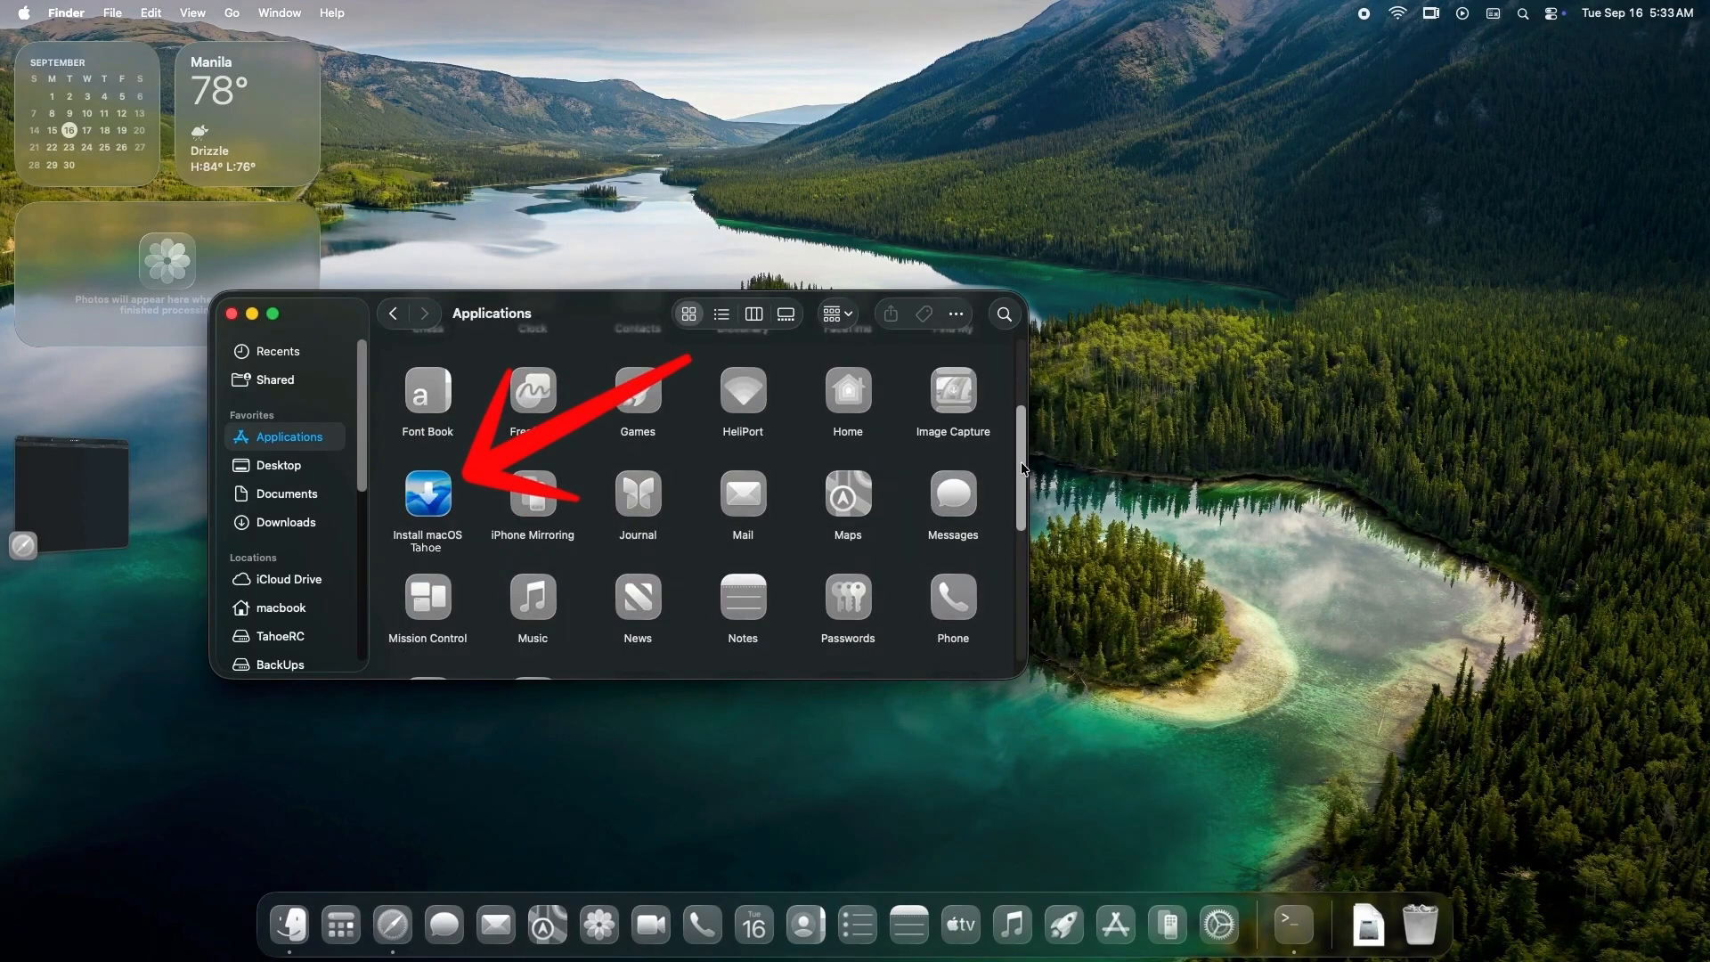